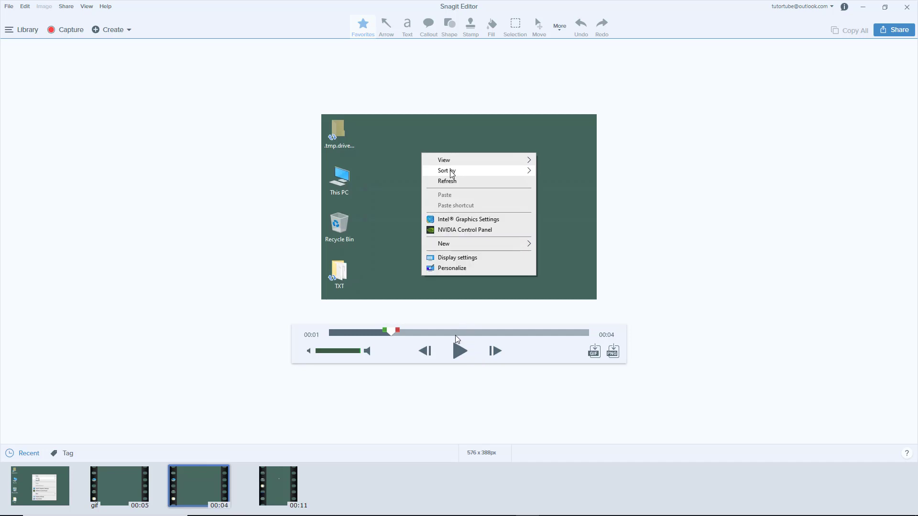
Select the clip's opening portion with the start and end markers and cut it.
drag(396, 331, 400, 331)
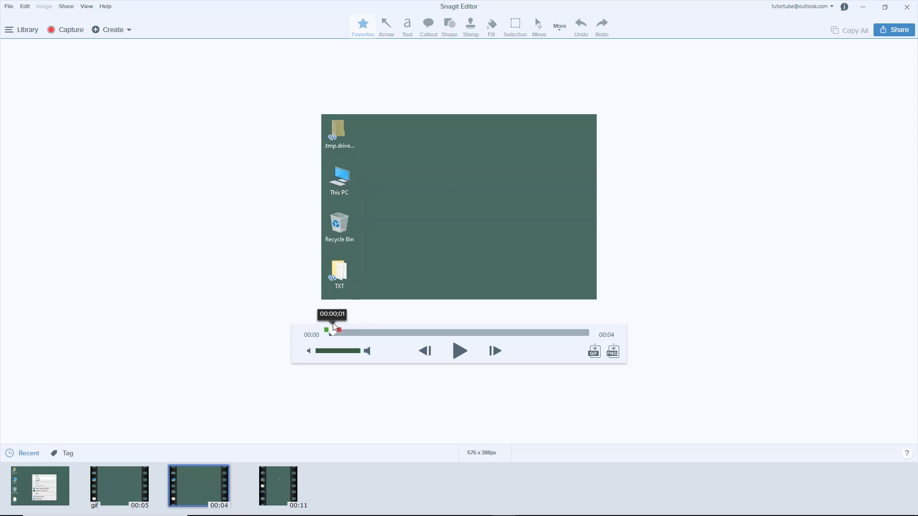
drag(337, 330, 366, 329)
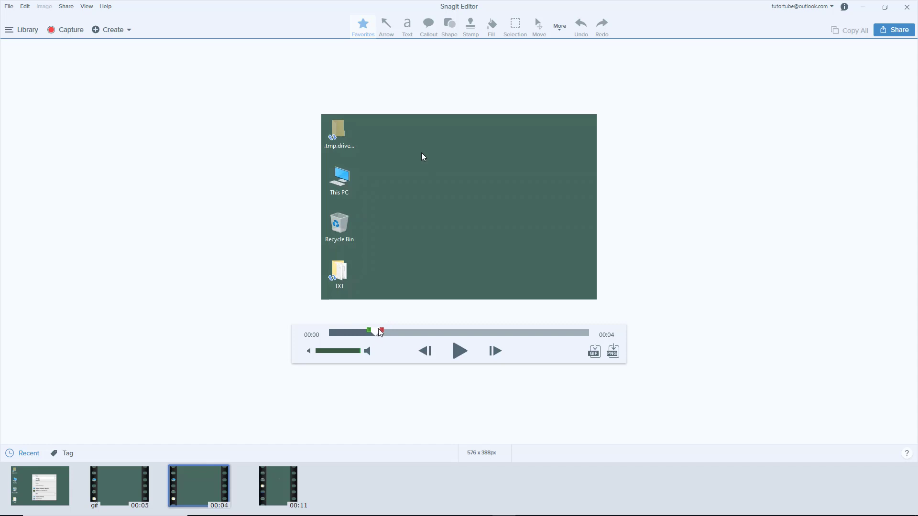
drag(379, 331, 369, 331)
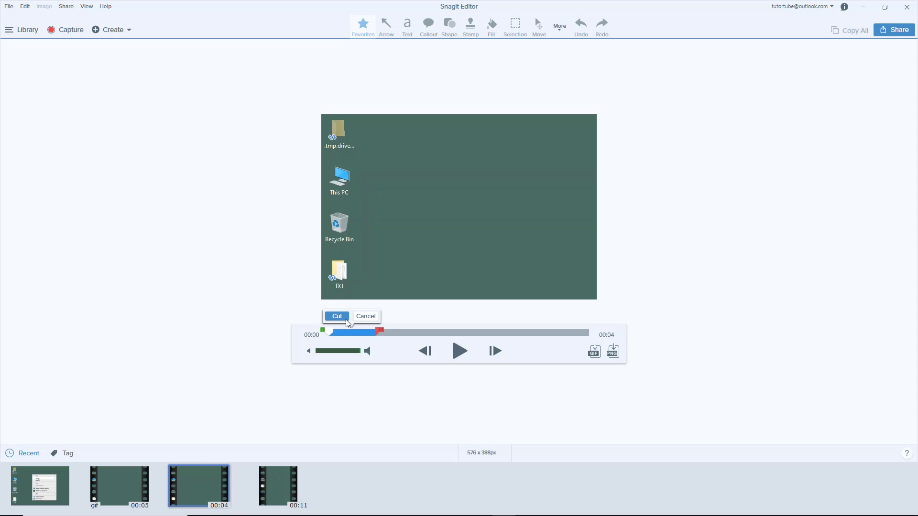
click(337, 316)
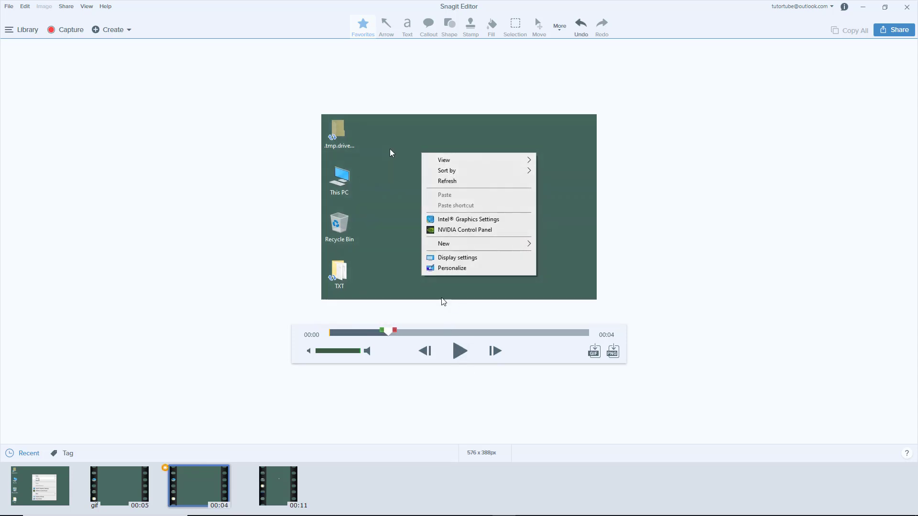
Mark a middle section of the timeline and cut it, shortening the clip to about 3 seconds.
drag(394, 331, 375, 332)
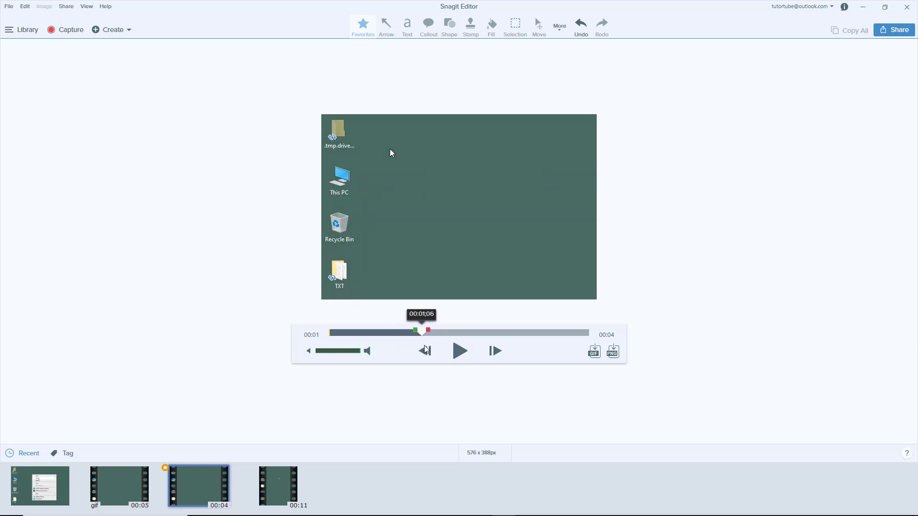
right_click(390, 153)
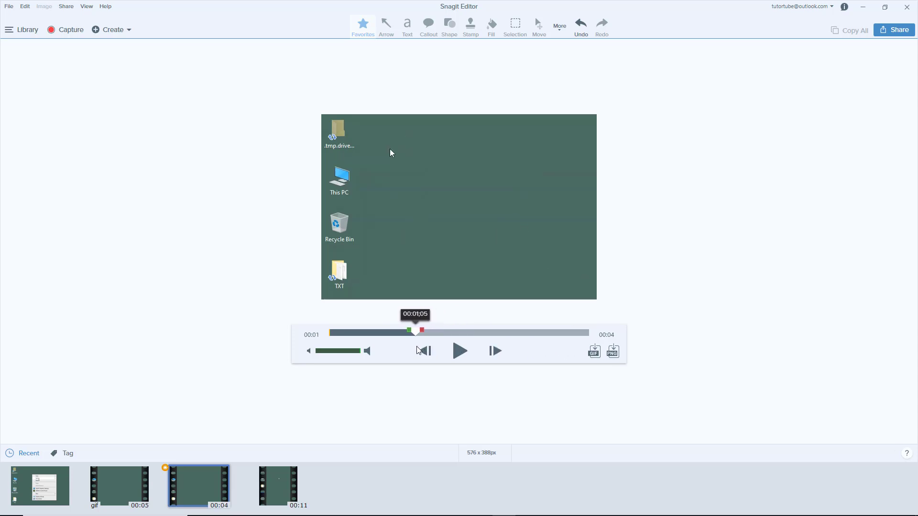
drag(414, 332, 449, 332)
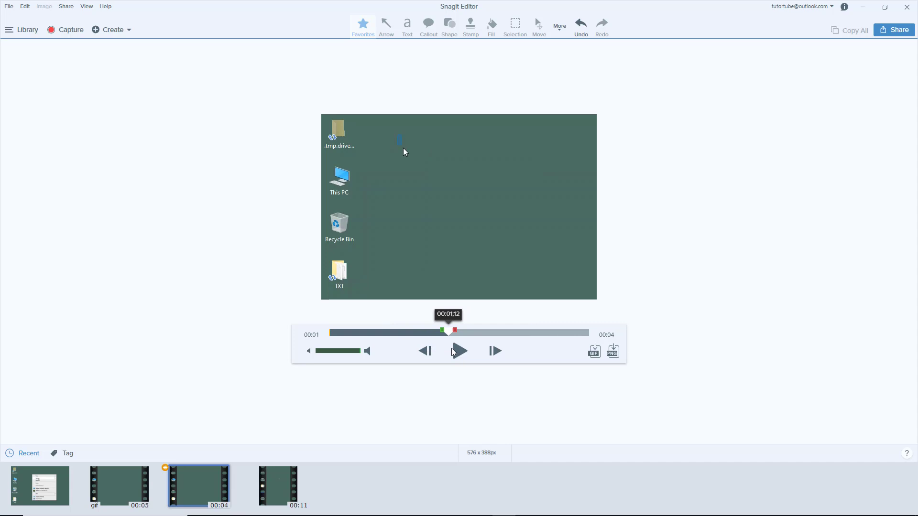
click(424, 350)
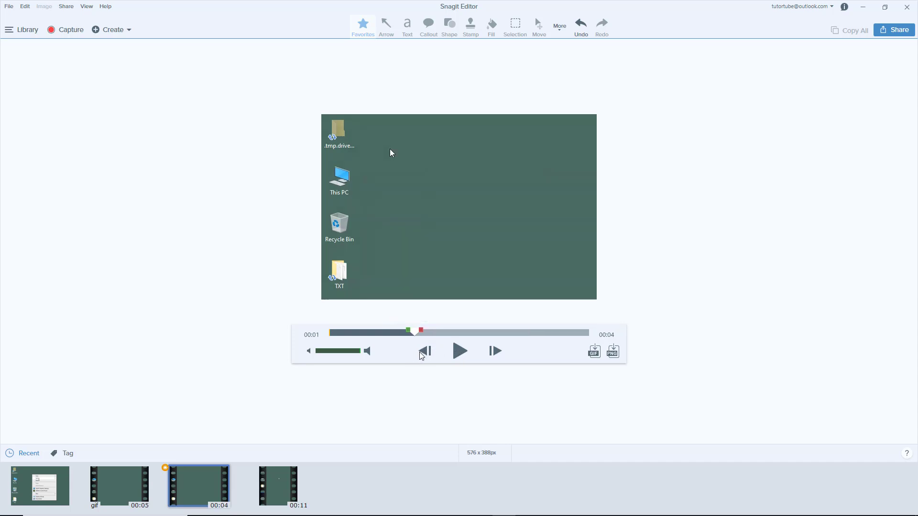
drag(413, 332, 436, 333)
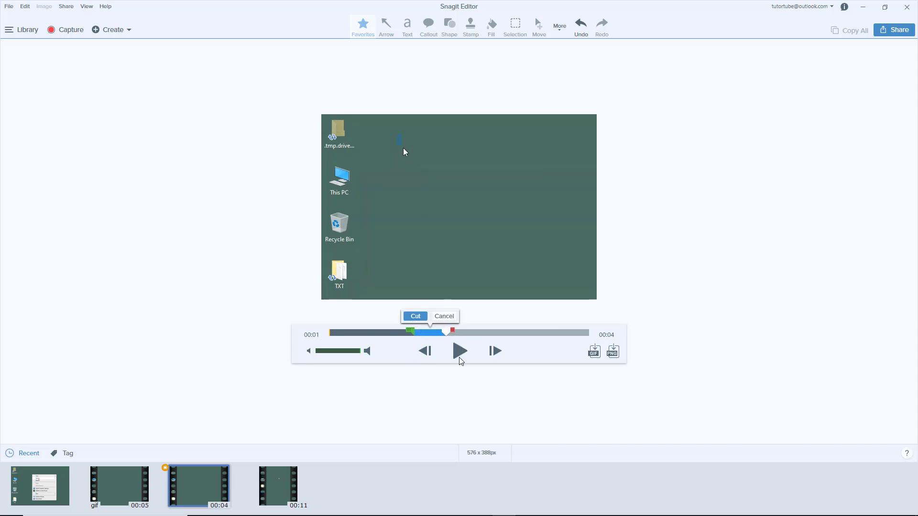
right_click(404, 152)
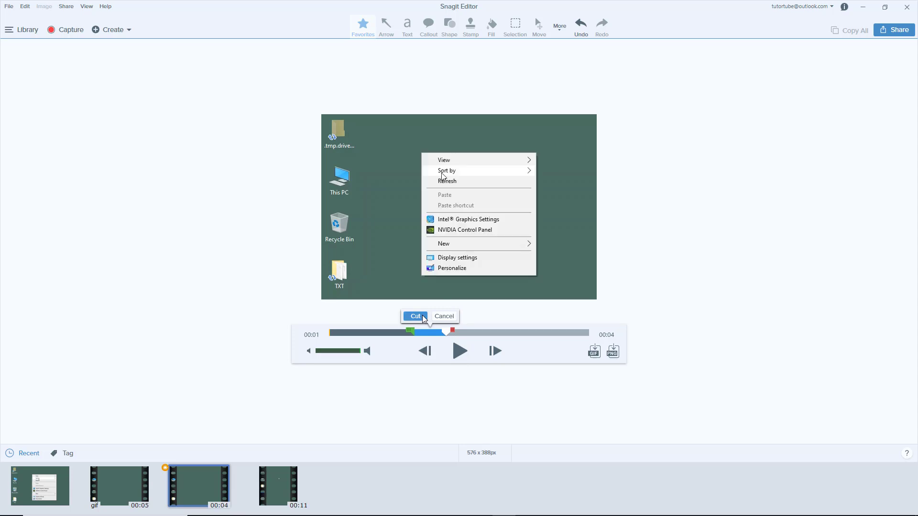
click(414, 316)
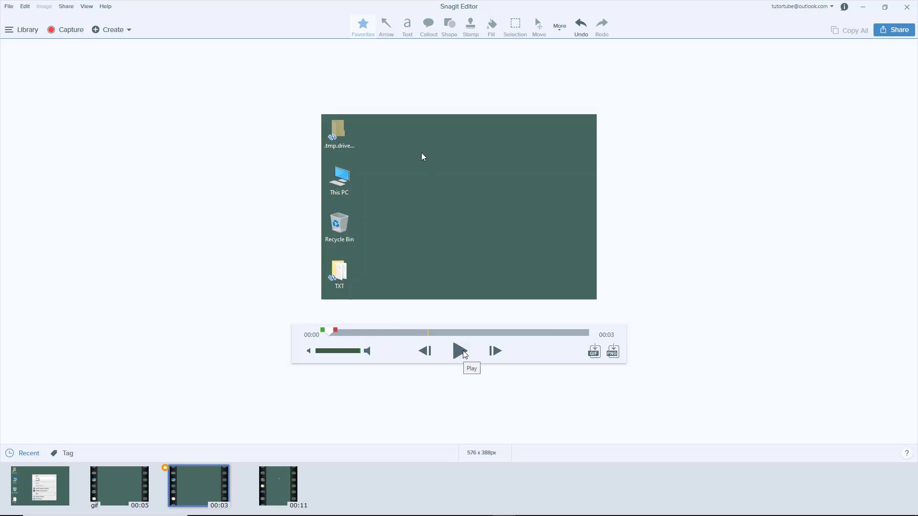
Play back the clip, then select its ending portion for cutting.
click(459, 350)
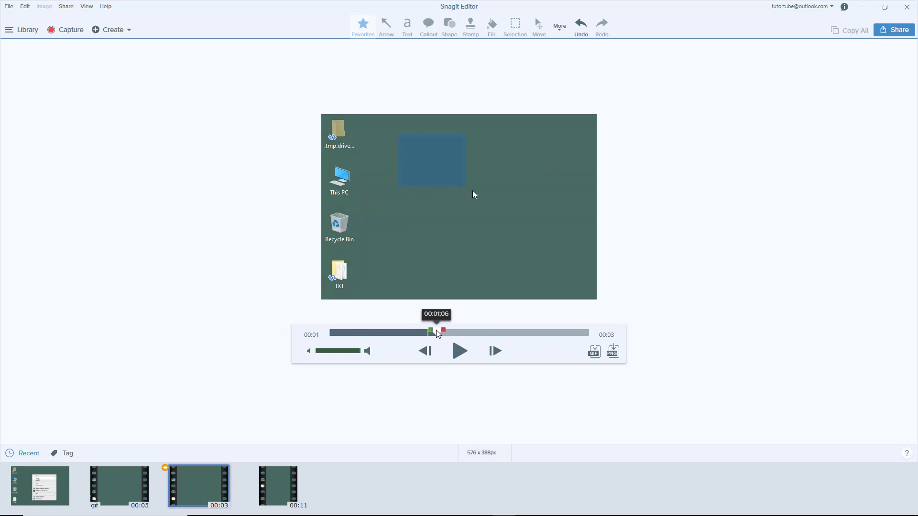
drag(438, 333, 545, 333)
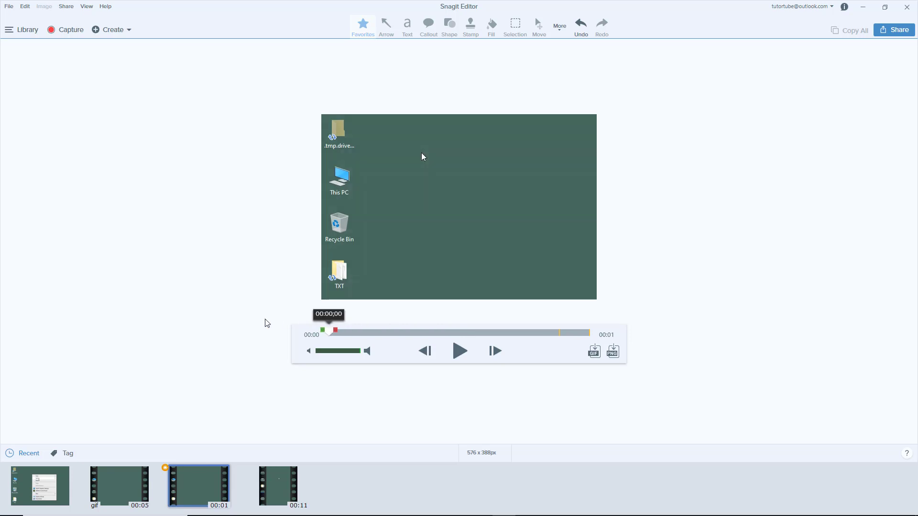
right_click(421, 158)
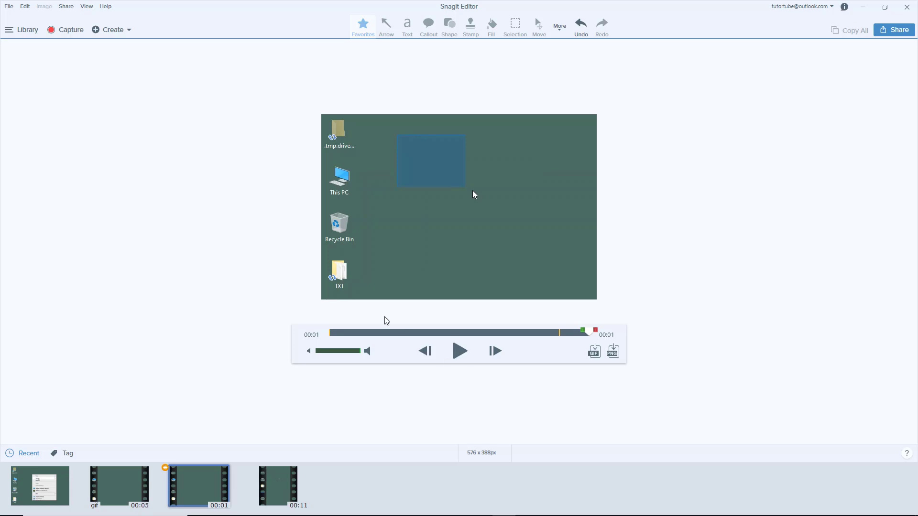
mouse_move(548, 380)
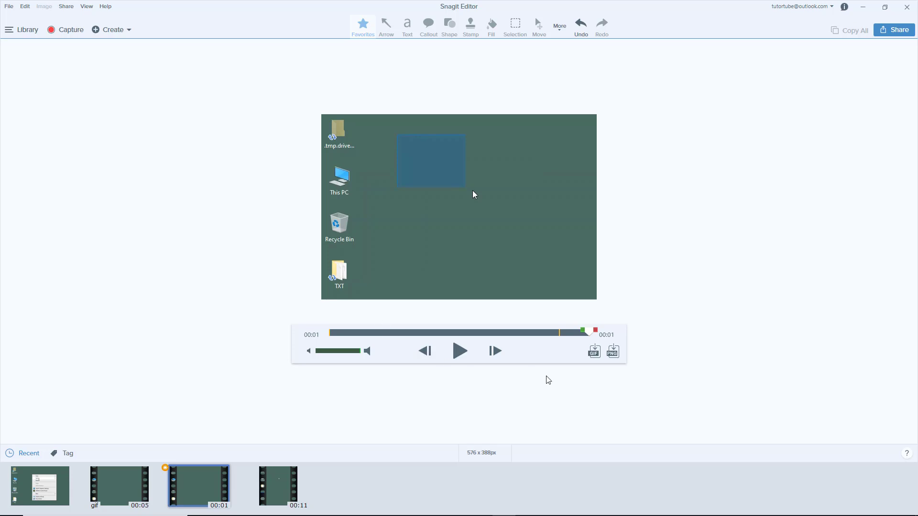